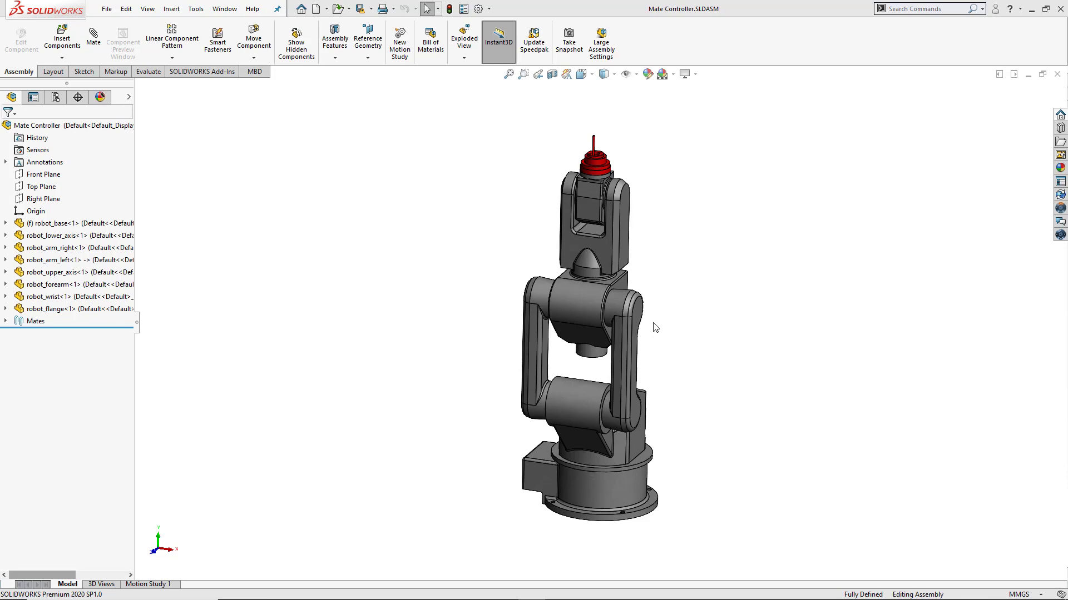
mouse_move(659, 348)
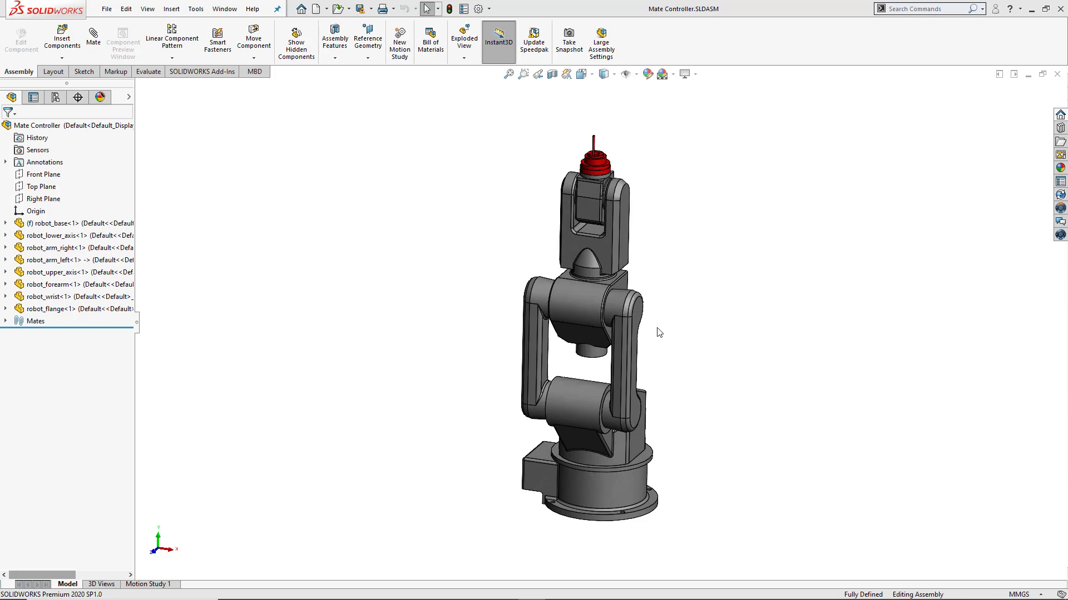
mouse_move(194, 14)
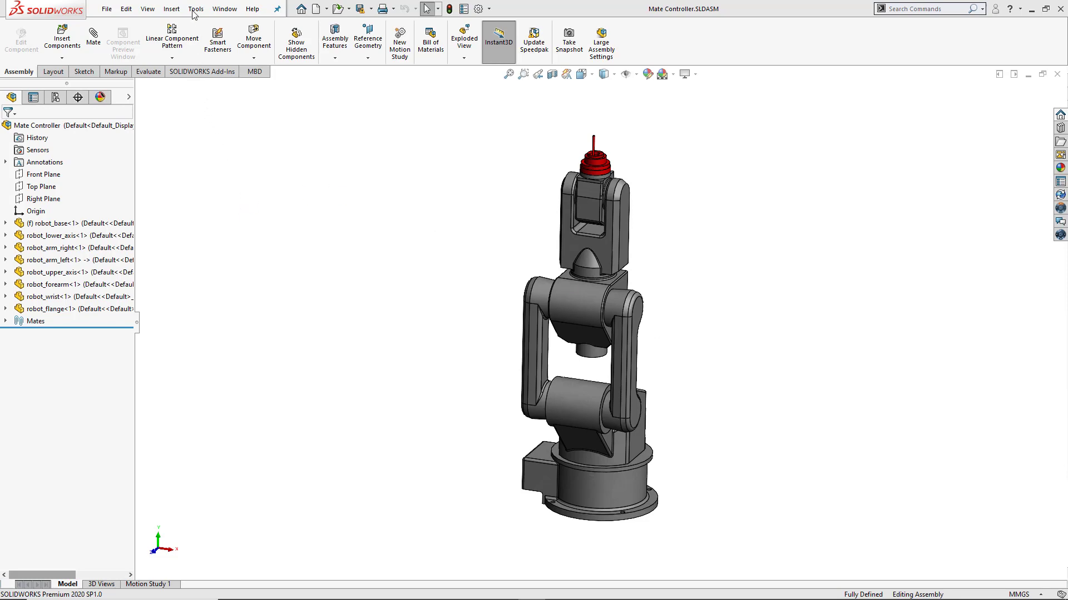
Start Export To AEC from Tools and keep Floor Based Component as the host type
click(195, 9)
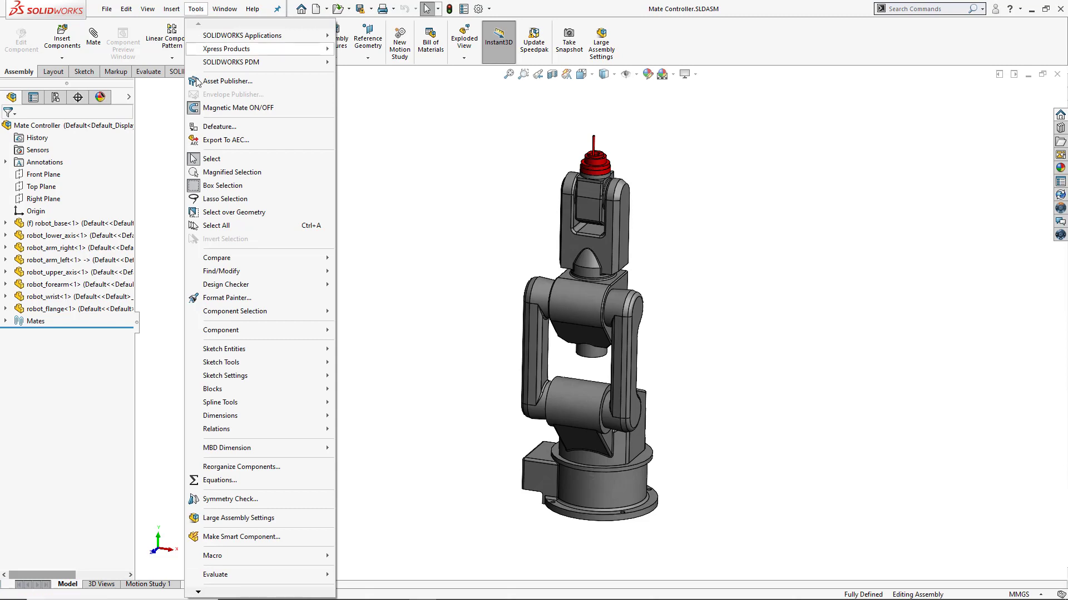
mouse_move(225, 140)
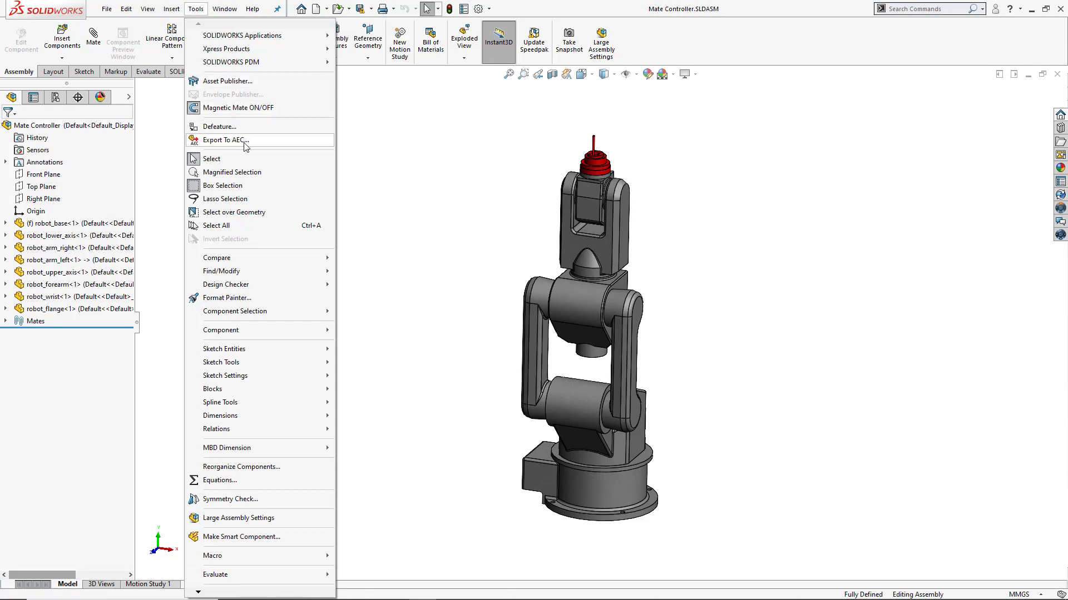
click(224, 140)
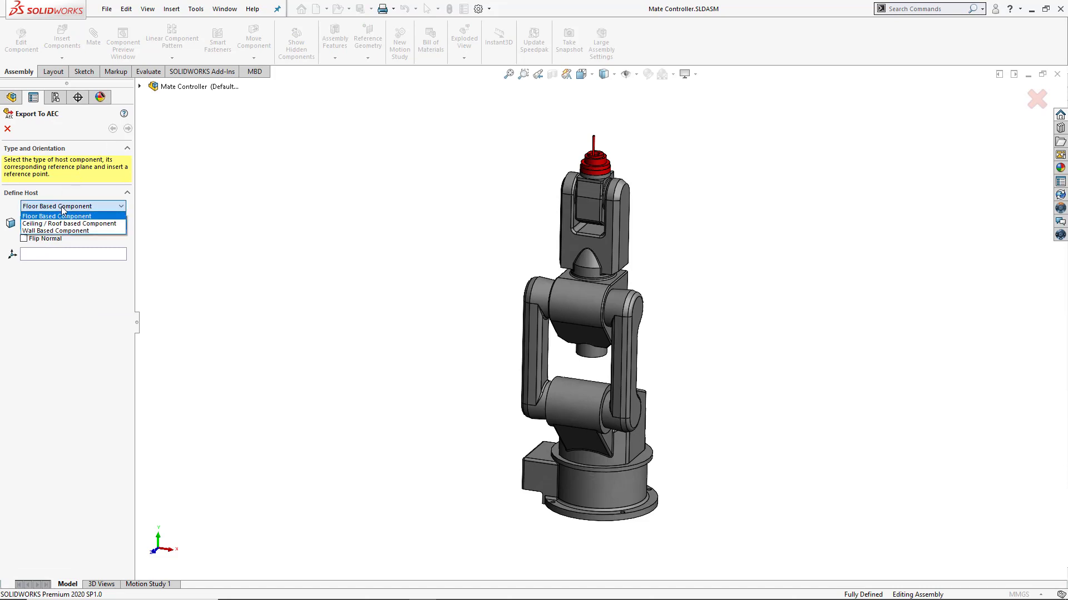
mouse_move(67, 233)
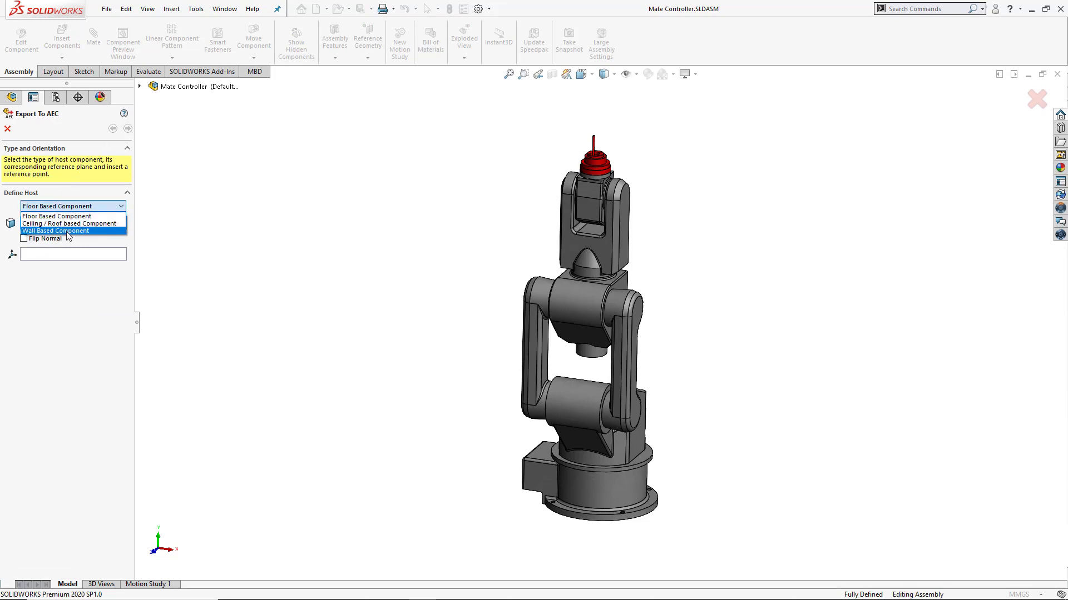
click(57, 215)
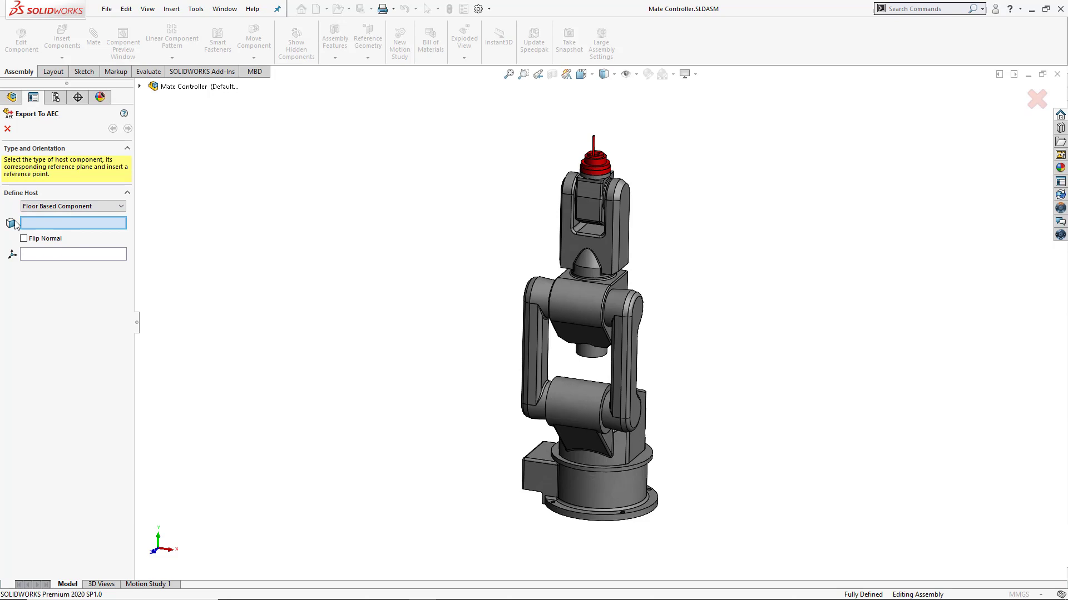
mouse_move(63, 231)
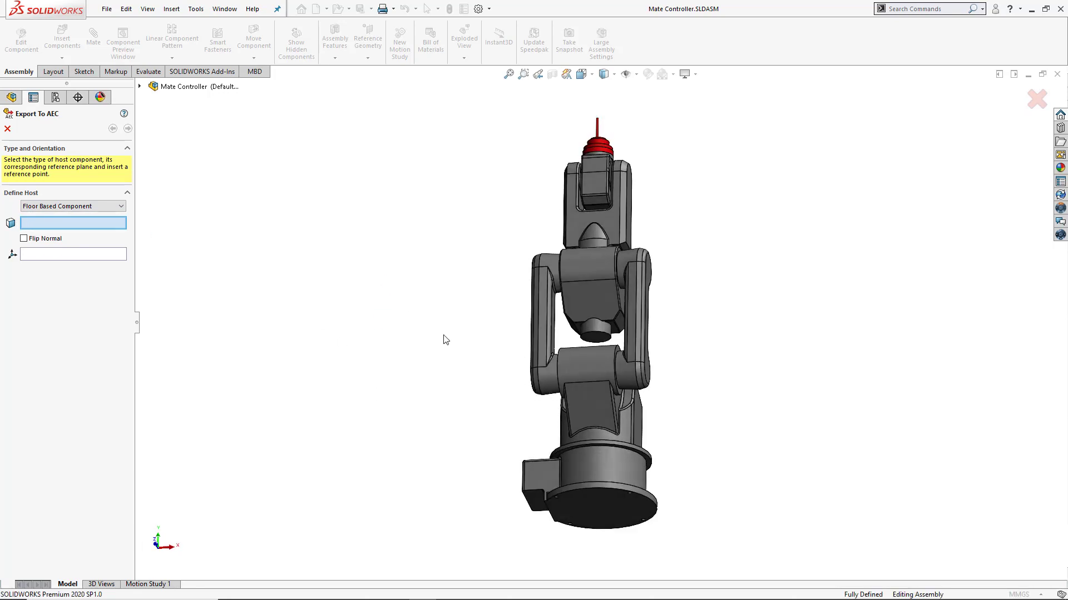
Use the robot base's bottom face as host and the Origin as reference point
click(598, 518)
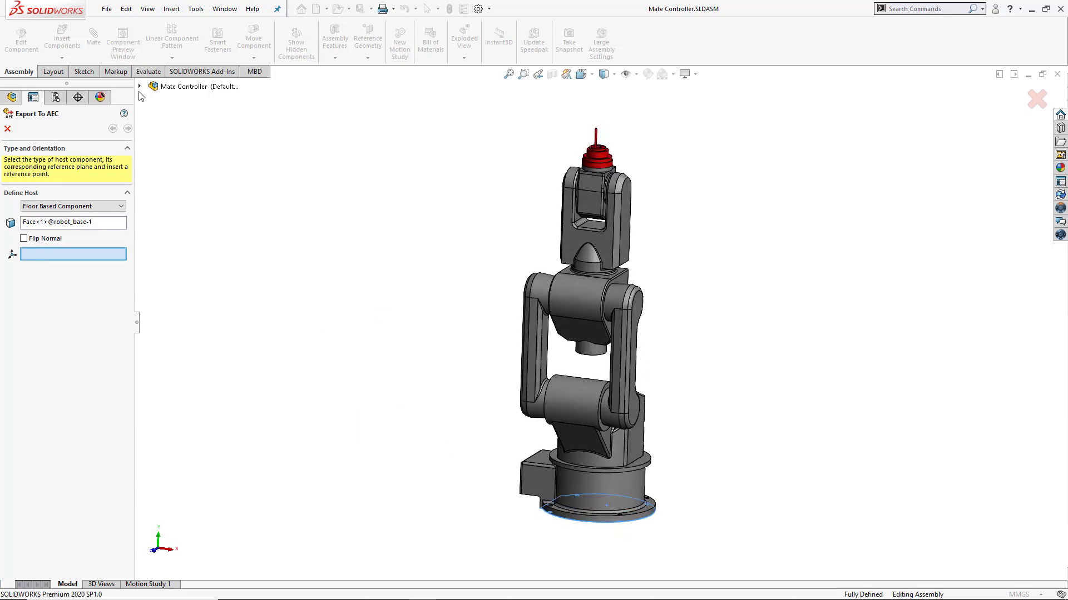
click(139, 86)
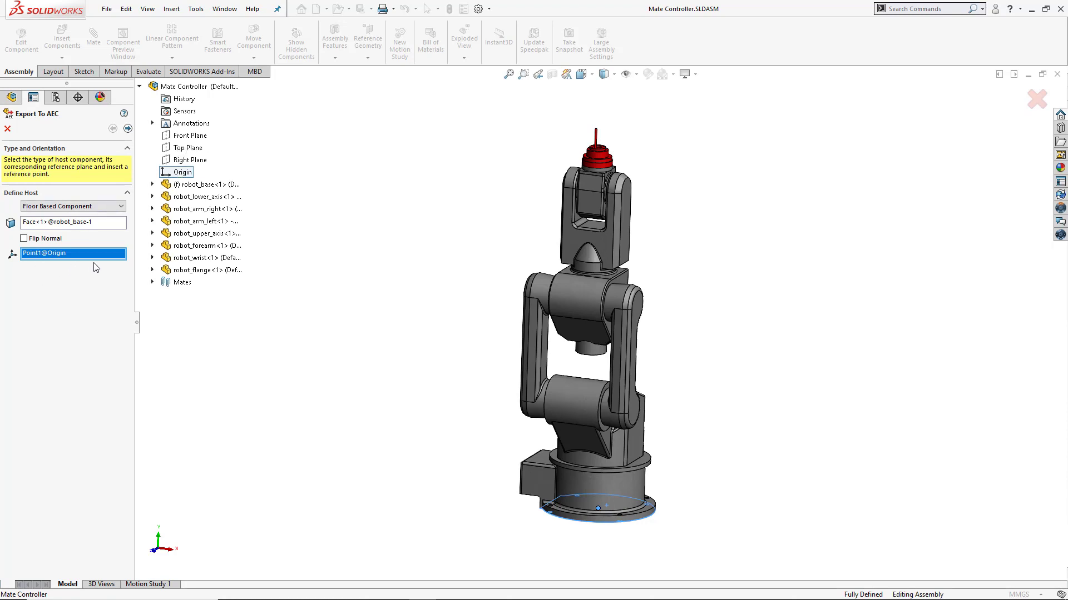
click(128, 129)
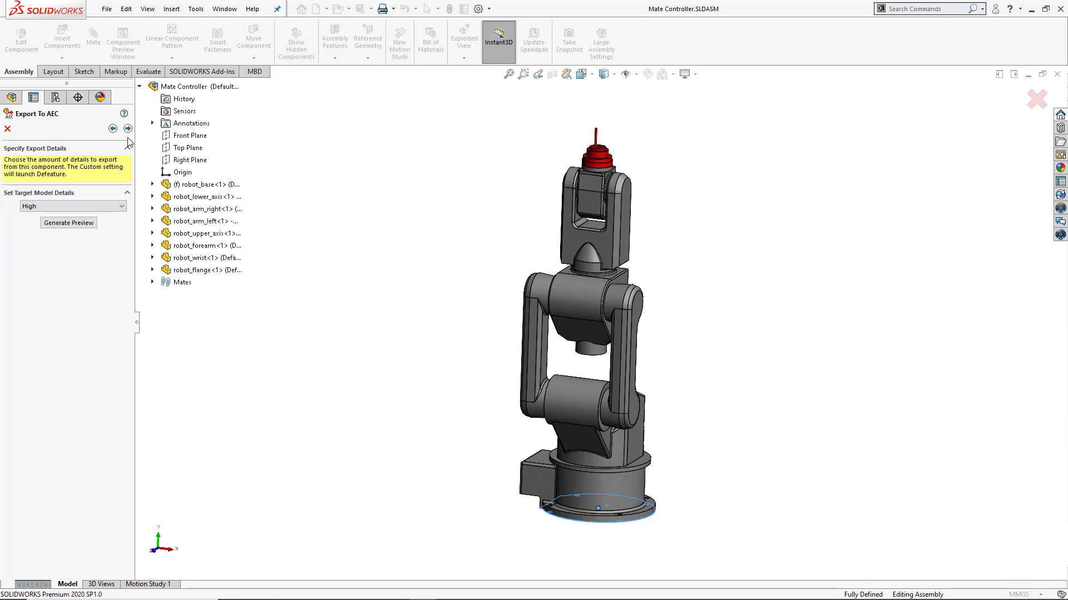
Choose Medium target model detail and generate a preview of the simplified robot arm
click(190, 160)
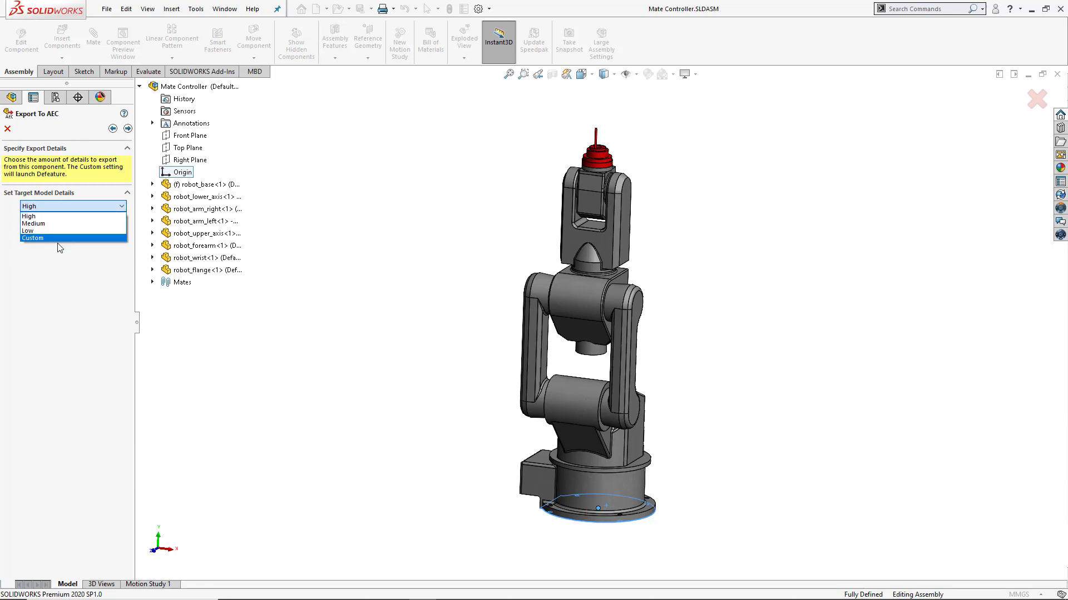
mouse_move(55, 231)
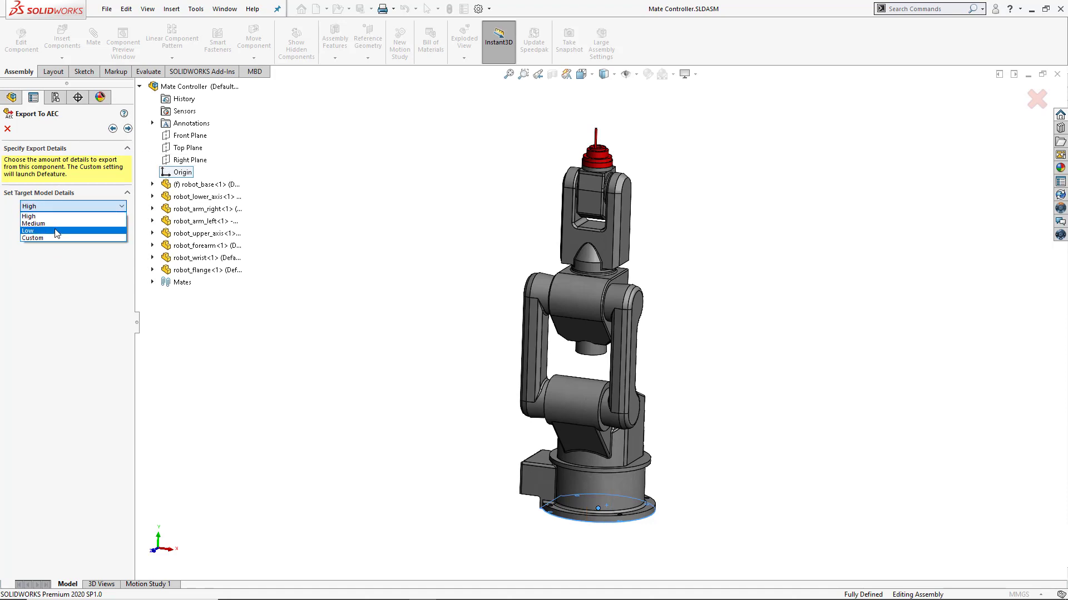
click(38, 224)
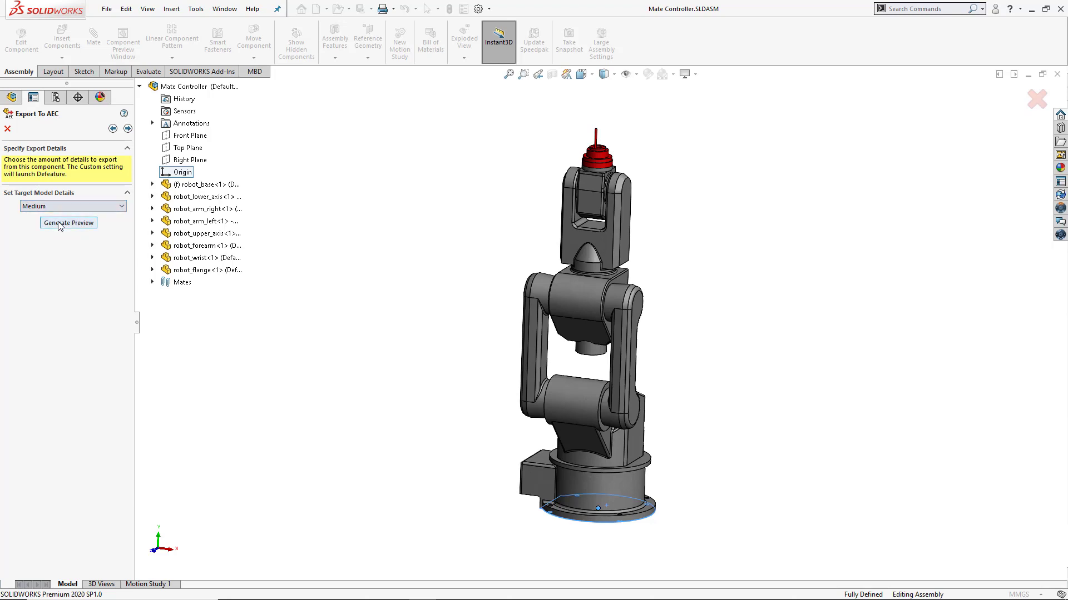
click(68, 222)
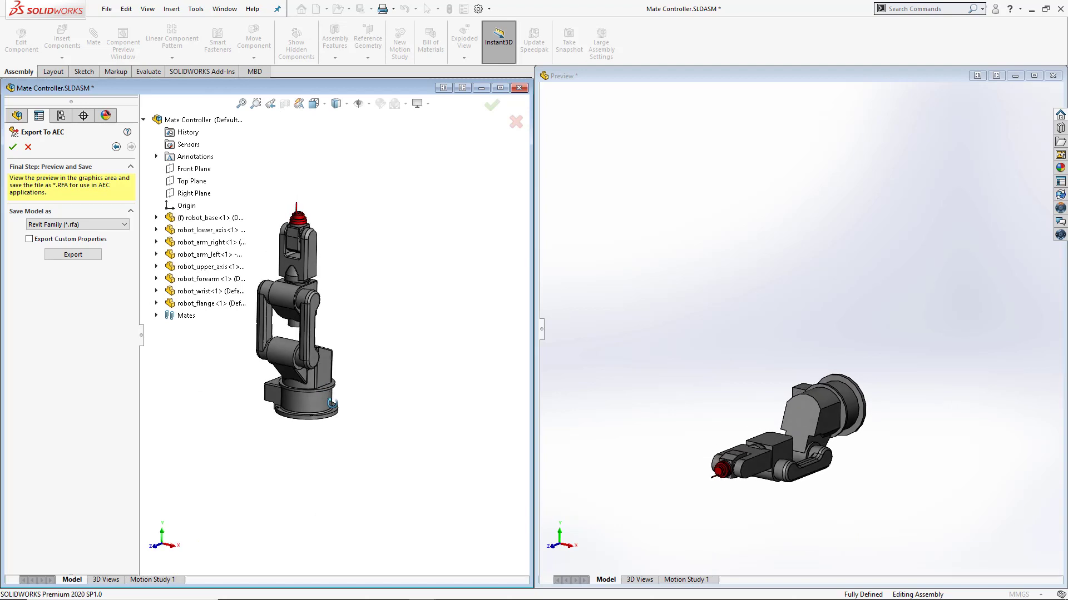
mouse_move(547, 551)
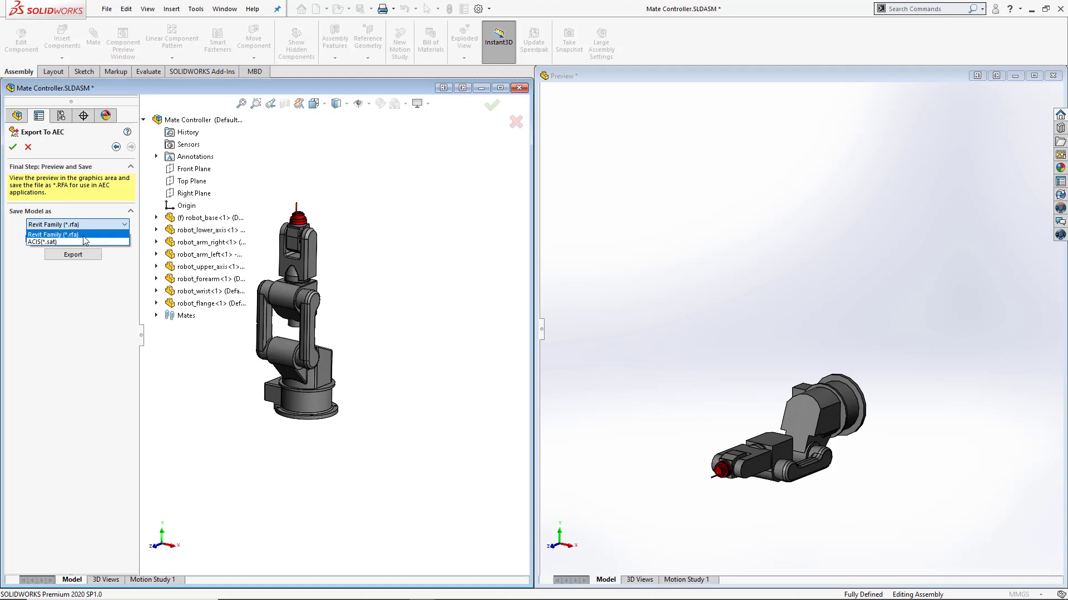
Export as Revit Family (*.rfa), reaching the Save As dialog proposing Mate Controller.rfa
click(50, 234)
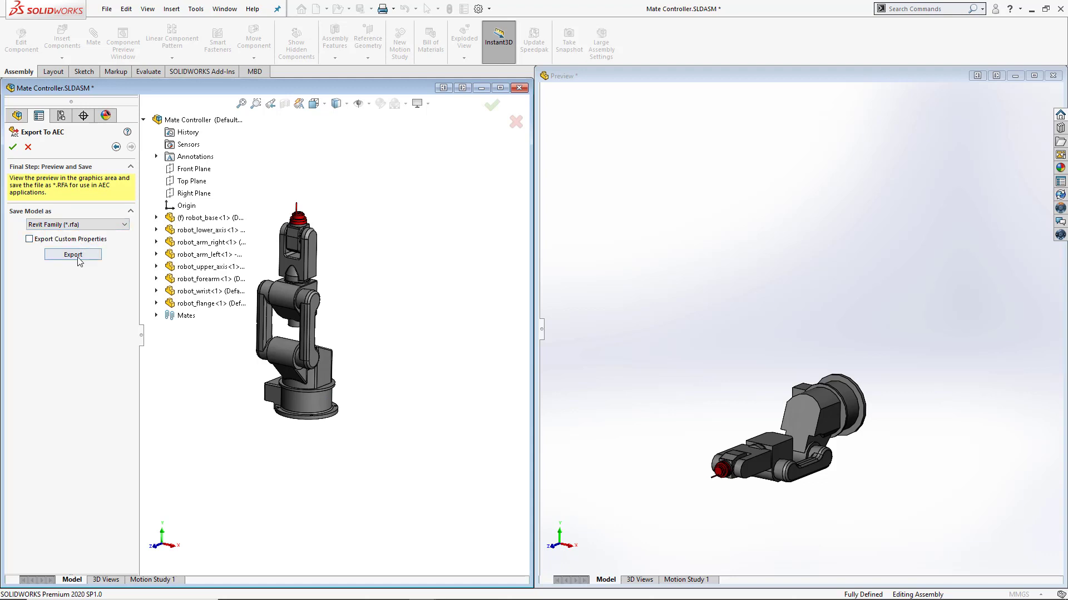
click(73, 254)
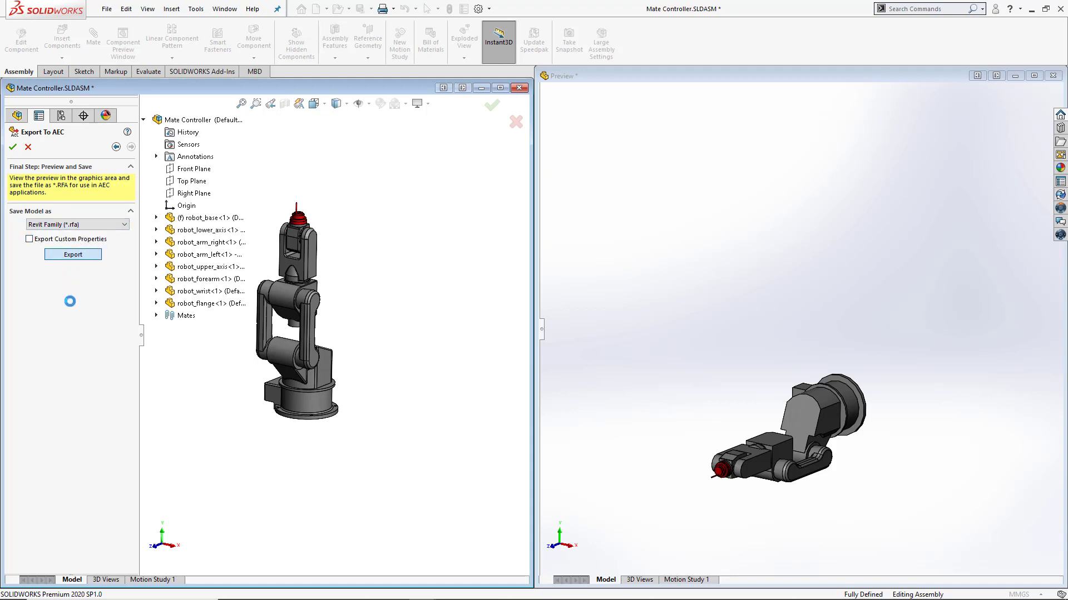
click(72, 255)
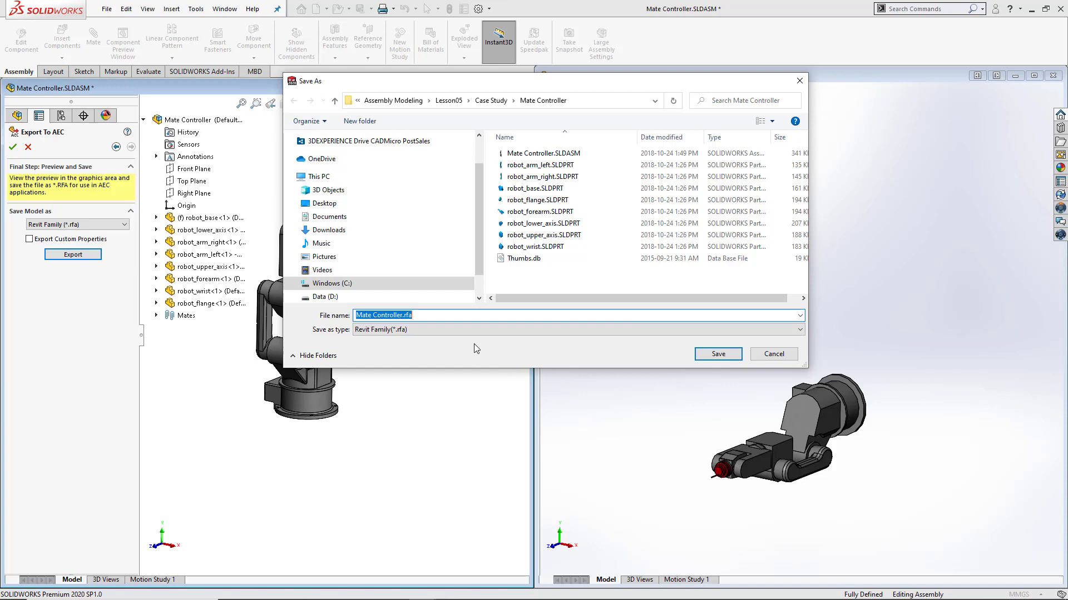
mouse_move(719, 362)
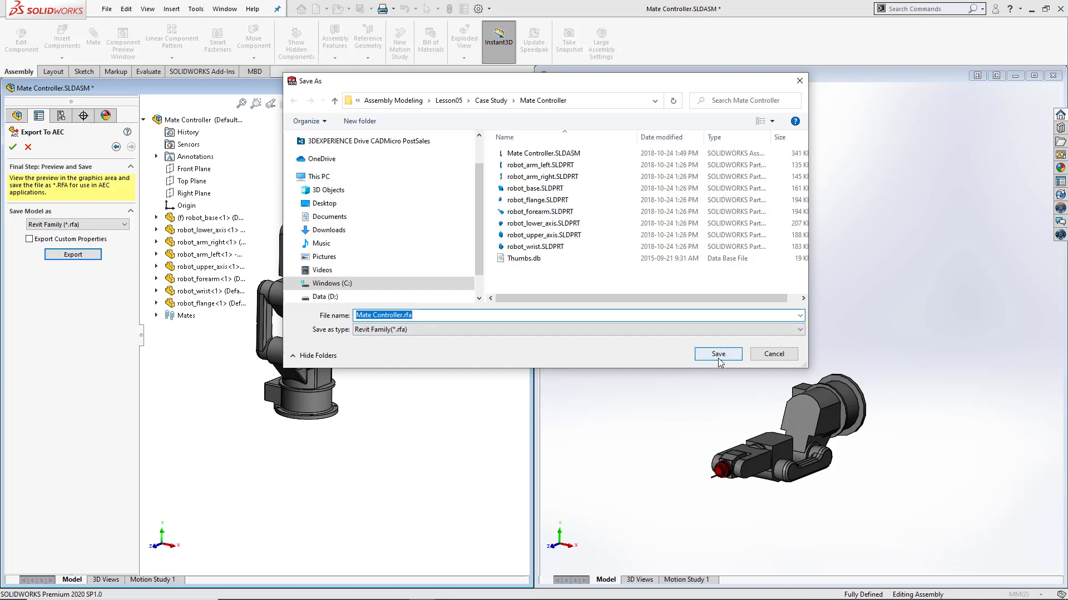